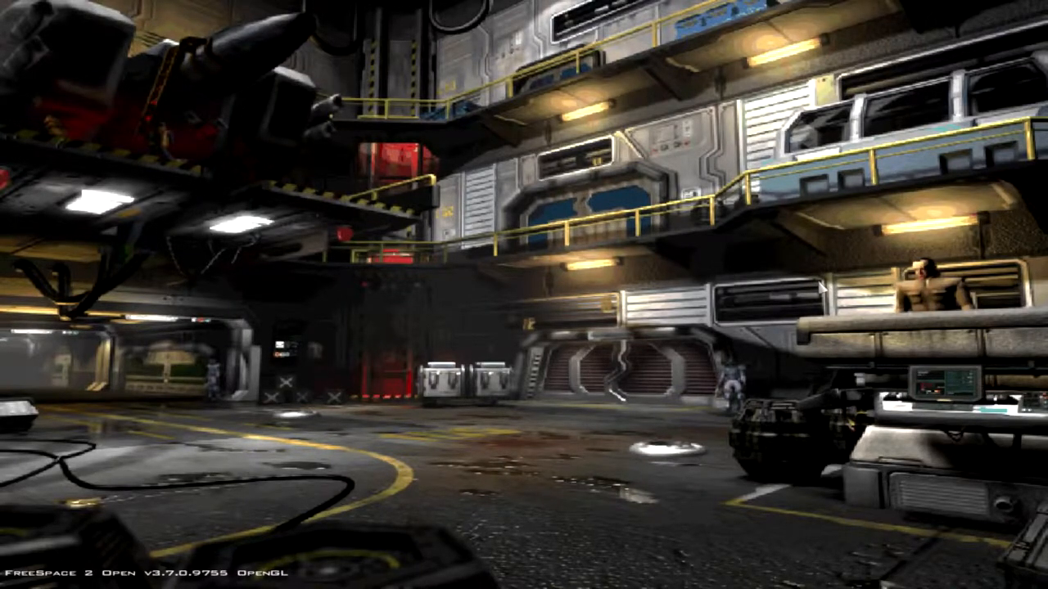
mouse_move(811, 324)
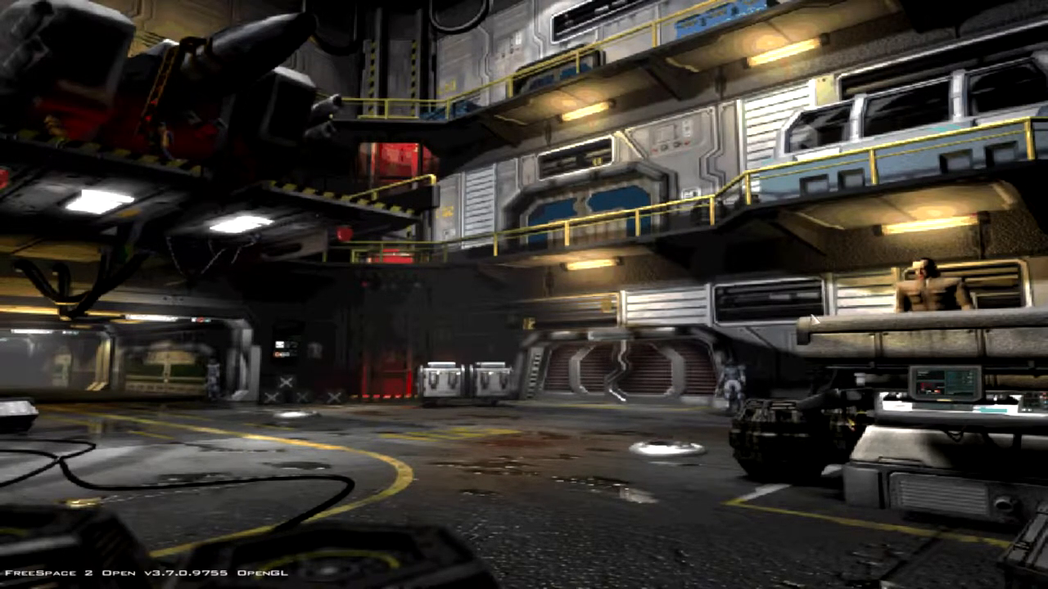
mouse_move(686, 328)
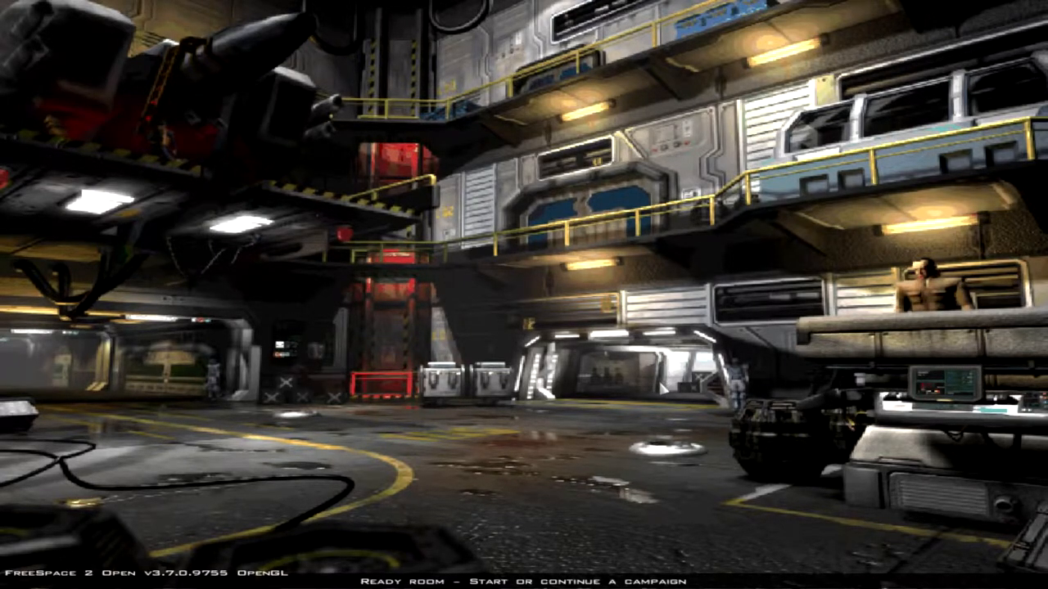
mouse_move(618, 365)
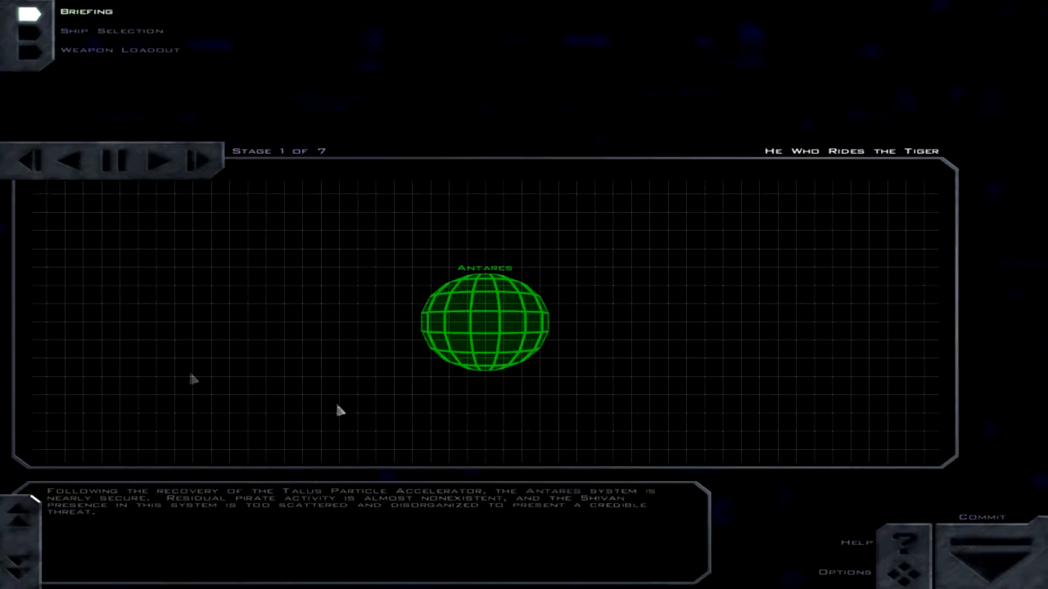
mouse_move(282, 444)
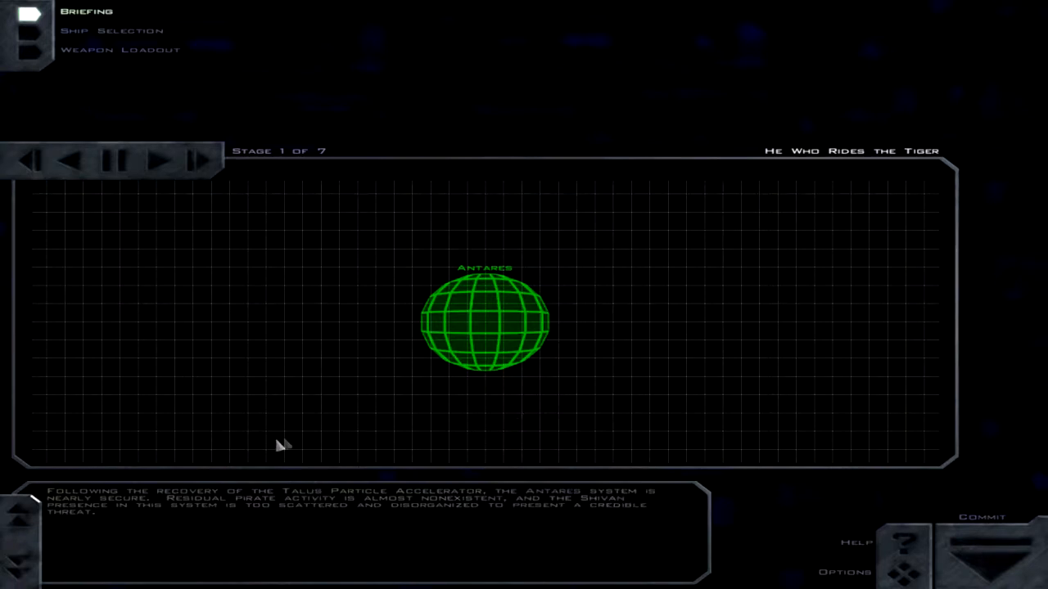
mouse_move(487, 401)
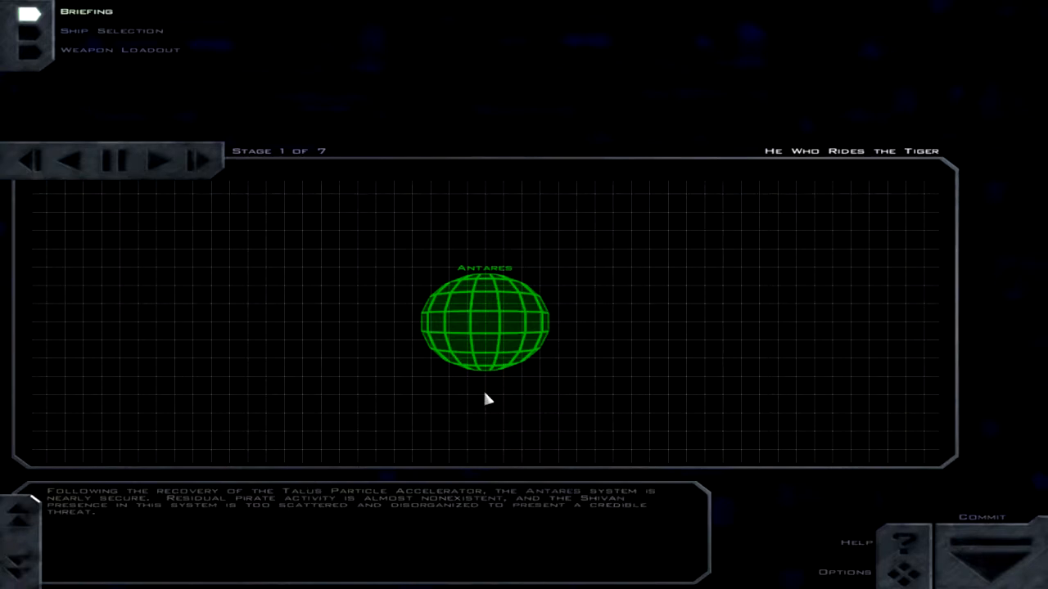
mouse_move(587, 376)
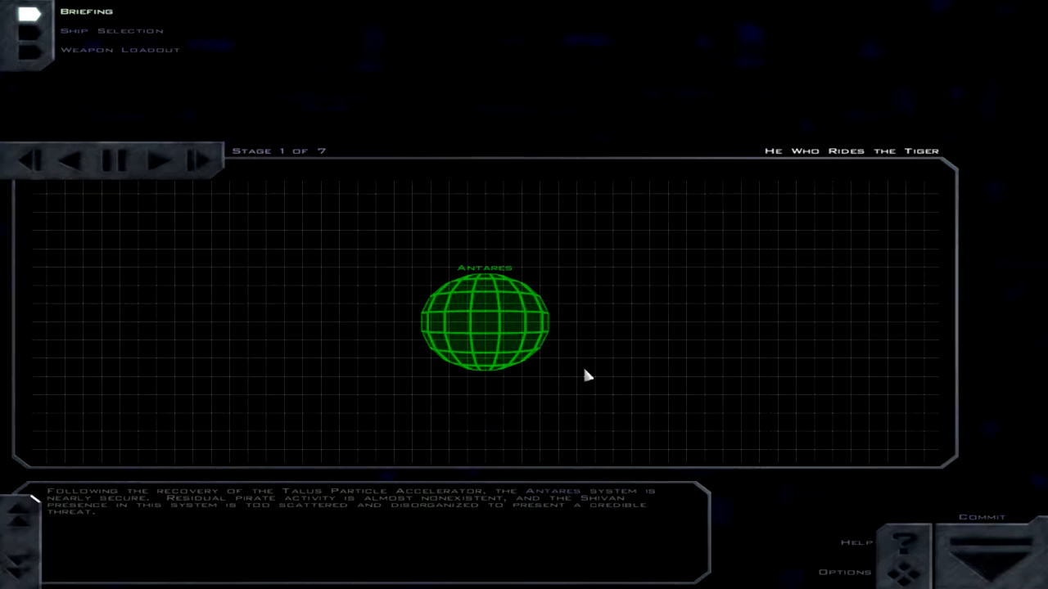
mouse_move(990, 552)
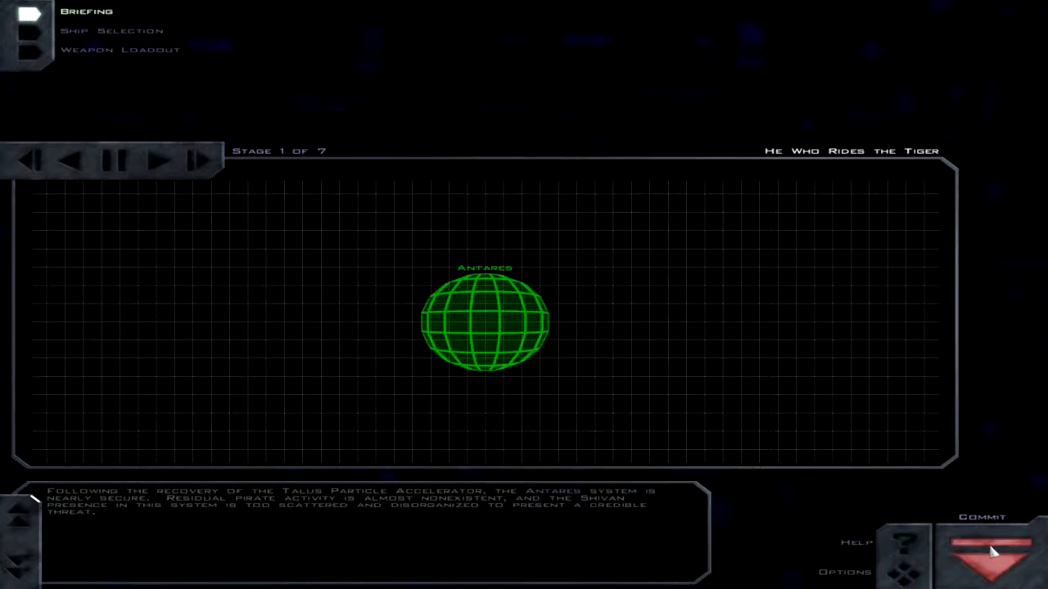
mouse_move(992, 568)
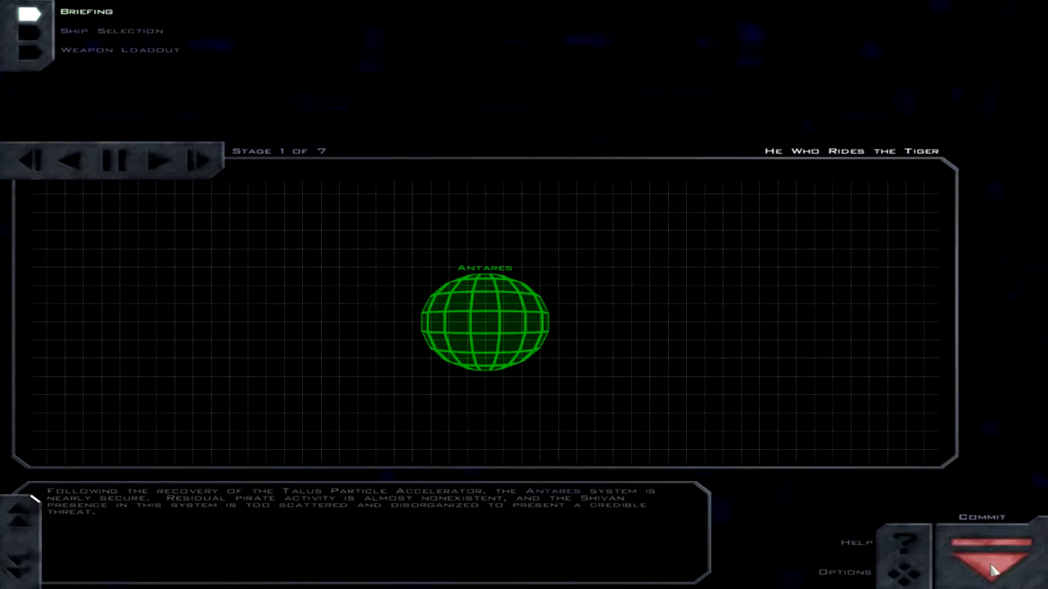
mouse_move(401, 301)
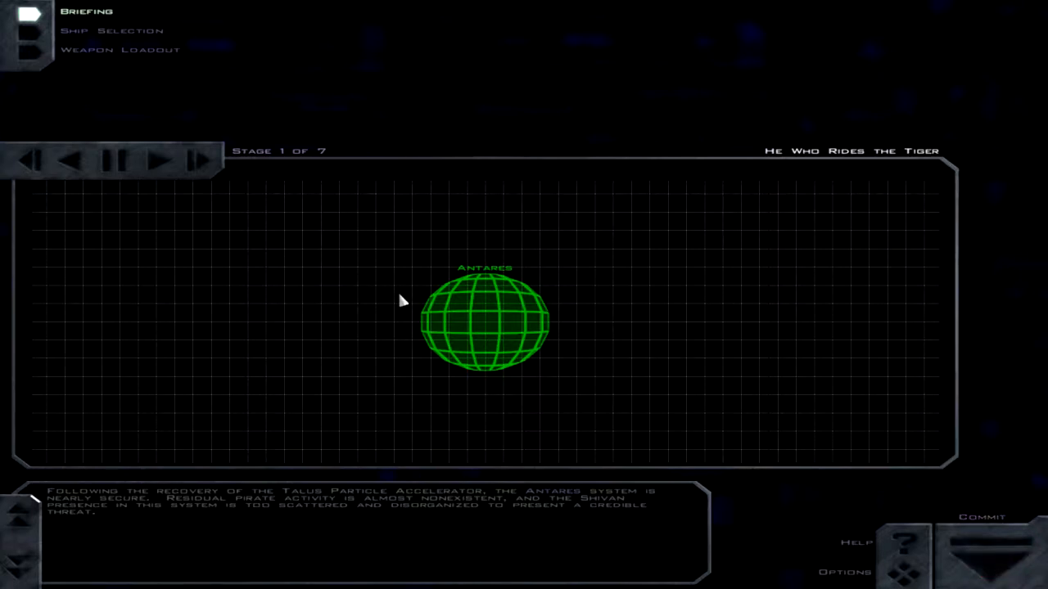
mouse_move(464, 262)
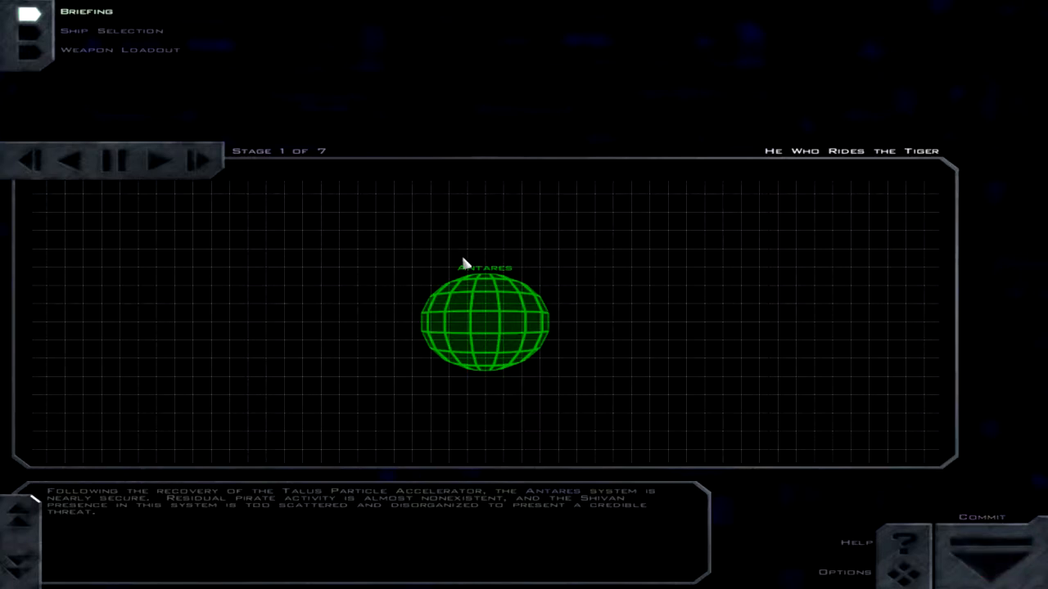
Advance the briefing, inspect the GTSC Faustus cruiser details, then move to the next stage.
click(163, 161)
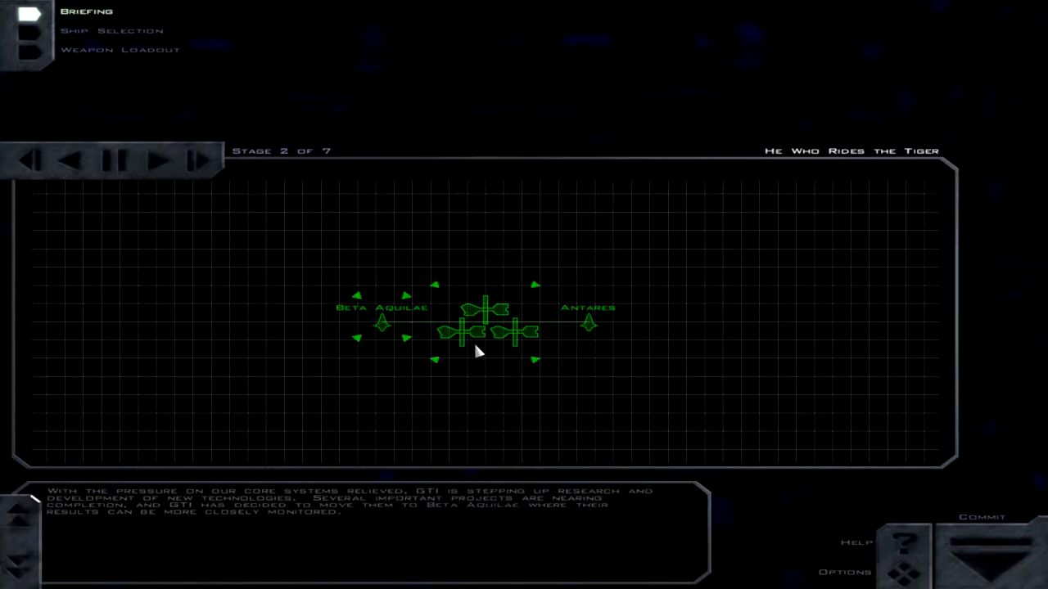
click(481, 327)
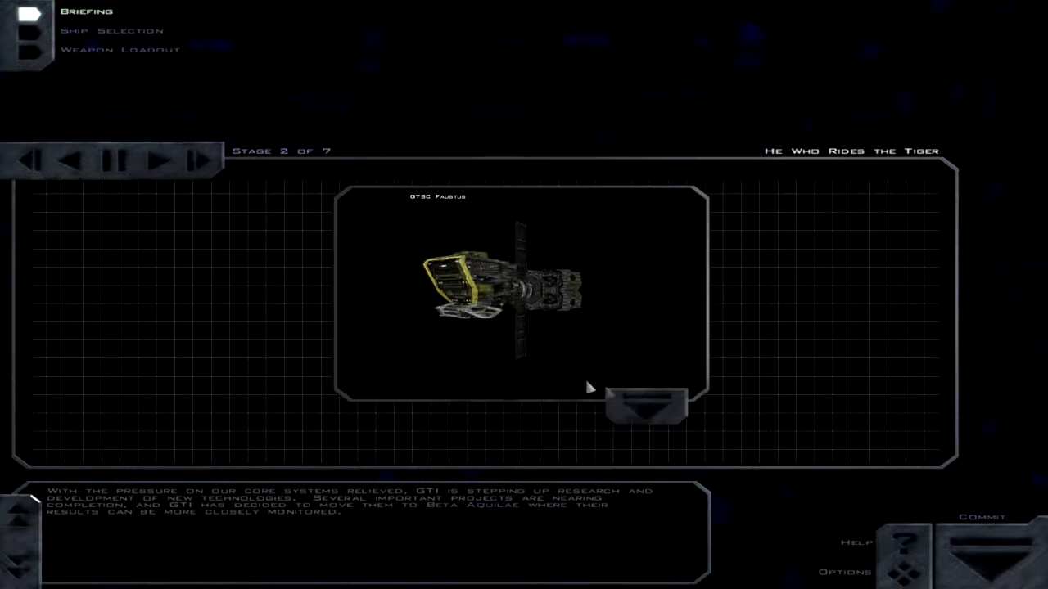
click(644, 409)
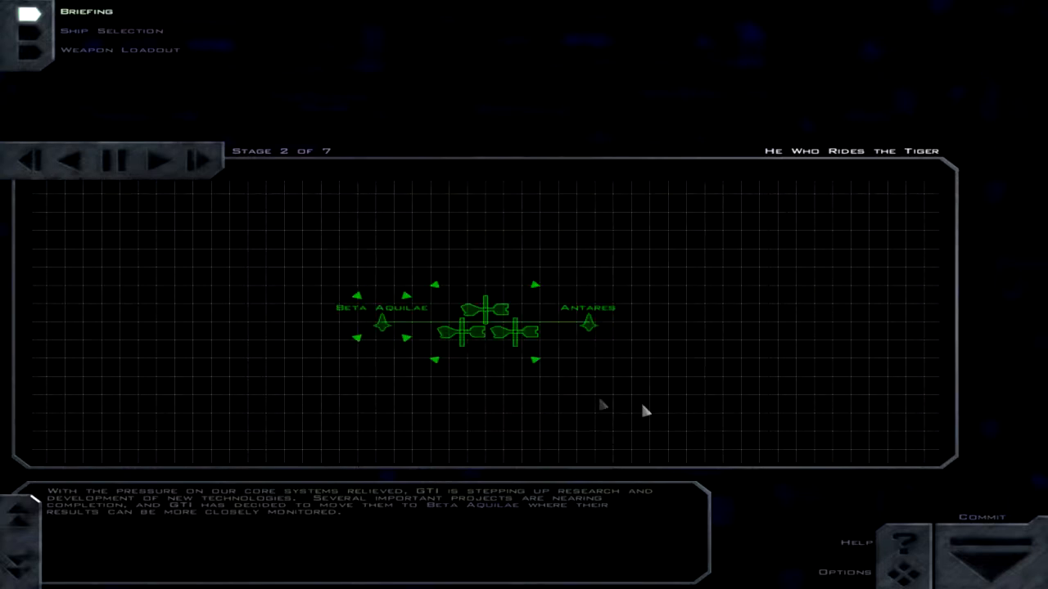
mouse_move(640, 408)
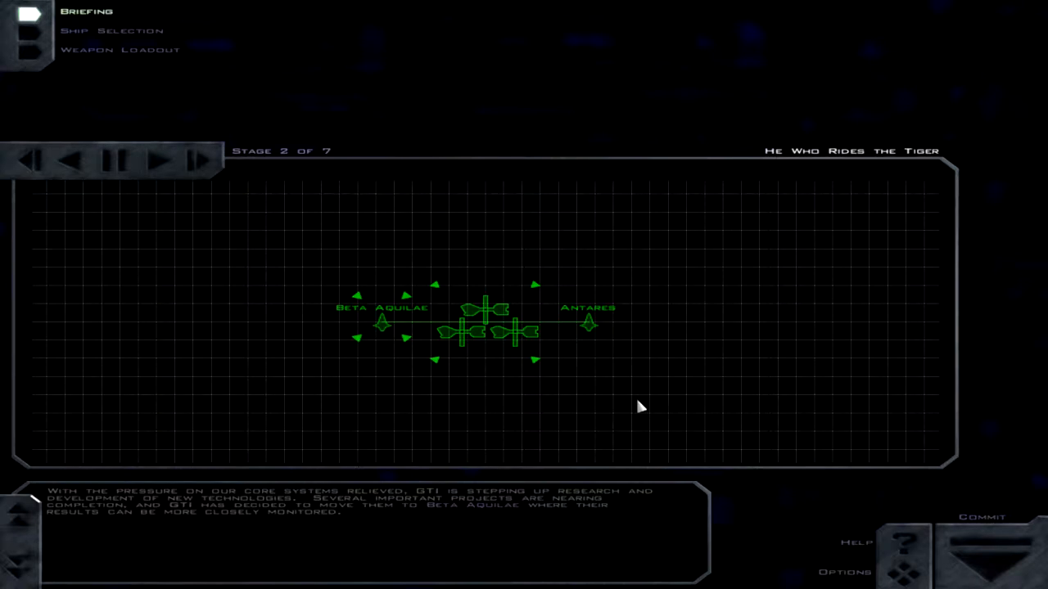
mouse_move(863, 401)
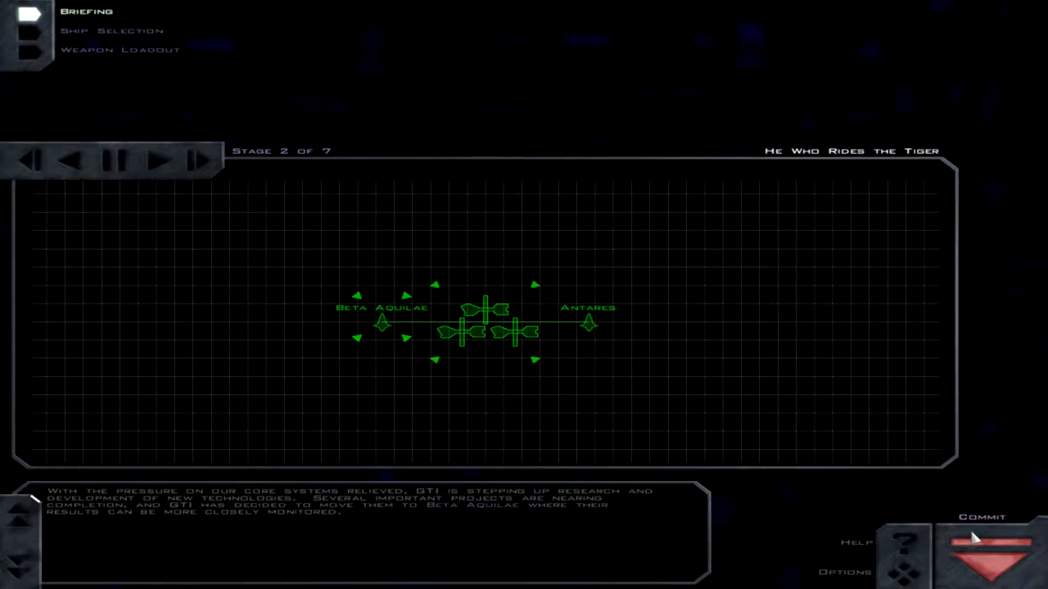
click(198, 161)
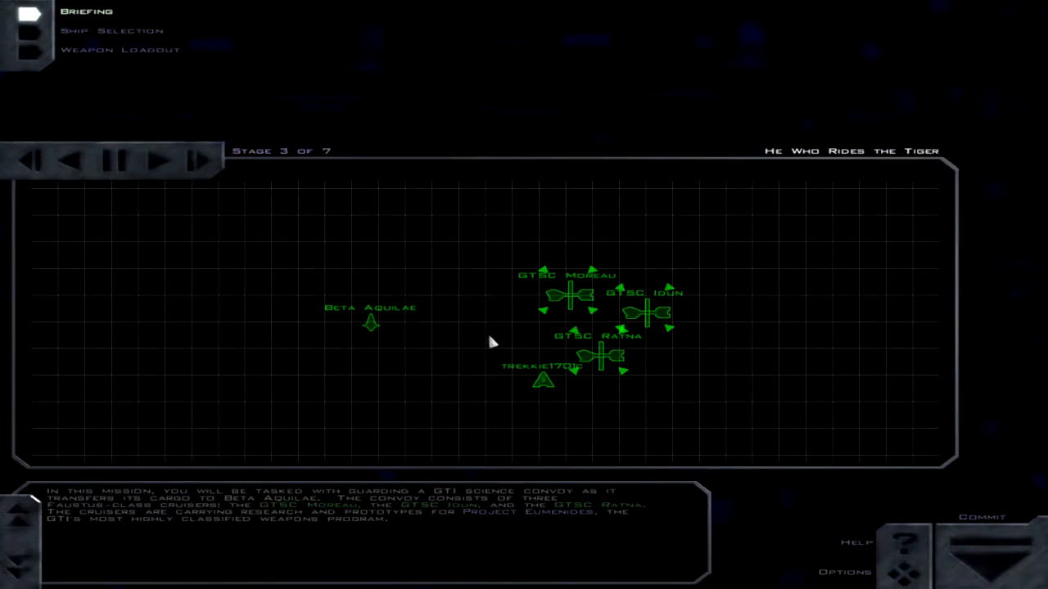
mouse_move(546, 389)
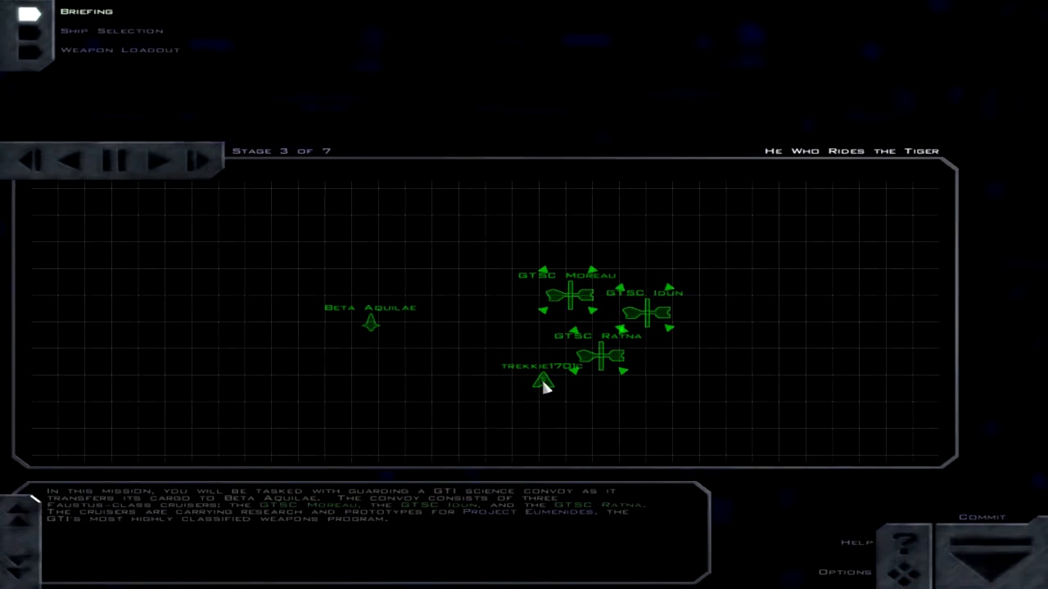
mouse_move(525, 400)
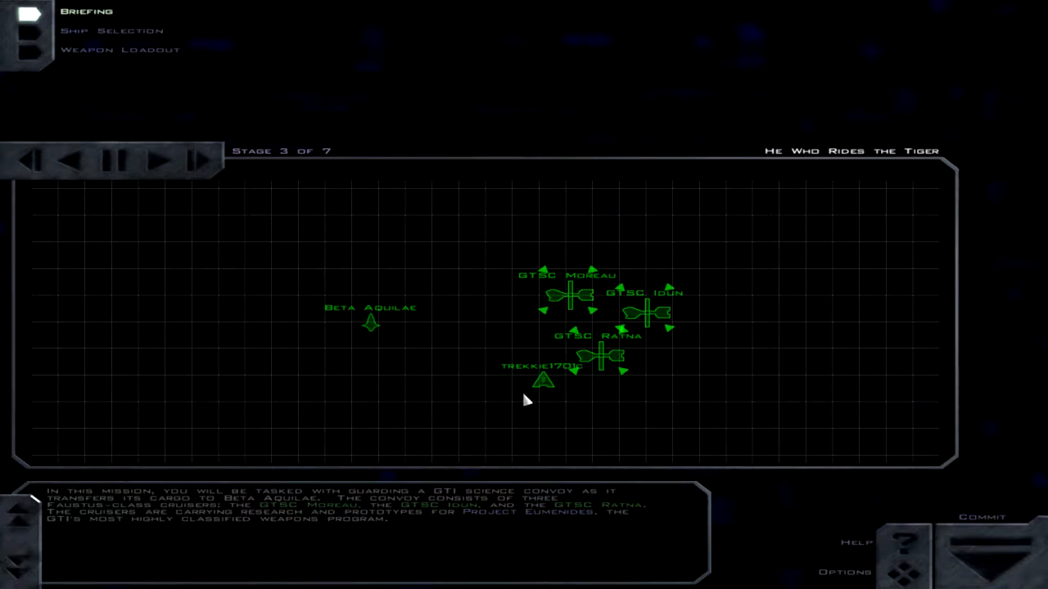
mouse_move(209, 377)
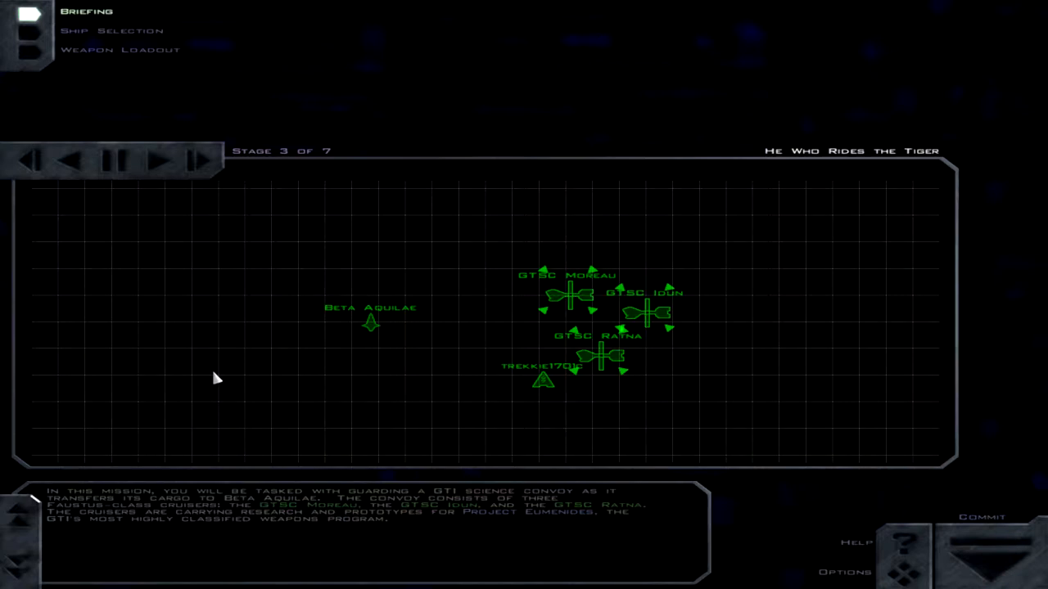
mouse_move(478, 455)
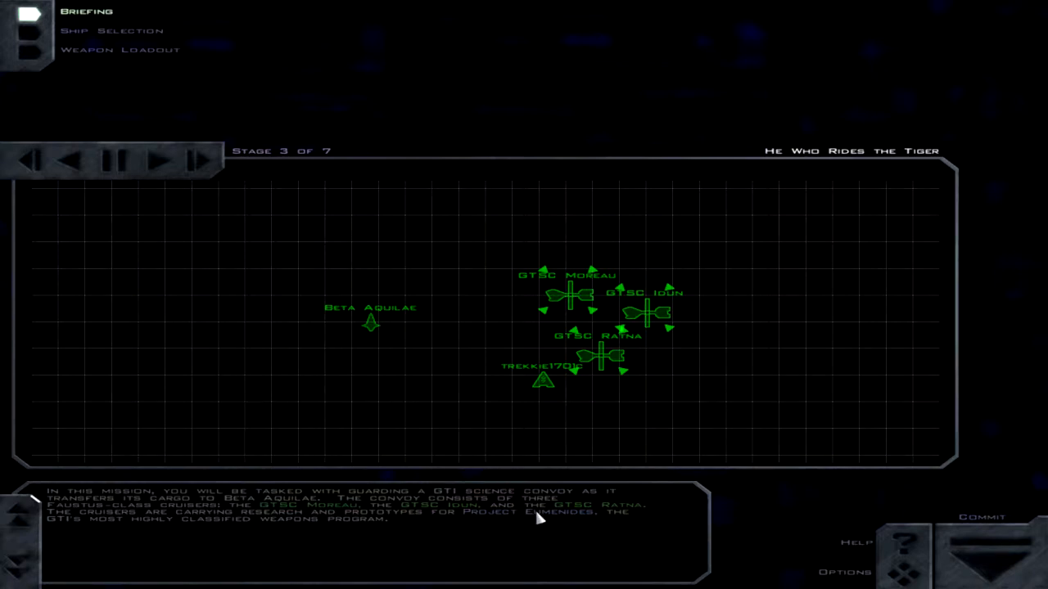
Step the briefing forward through stage 4 to the Alpha, Beta and Gamma wings stage.
click(157, 161)
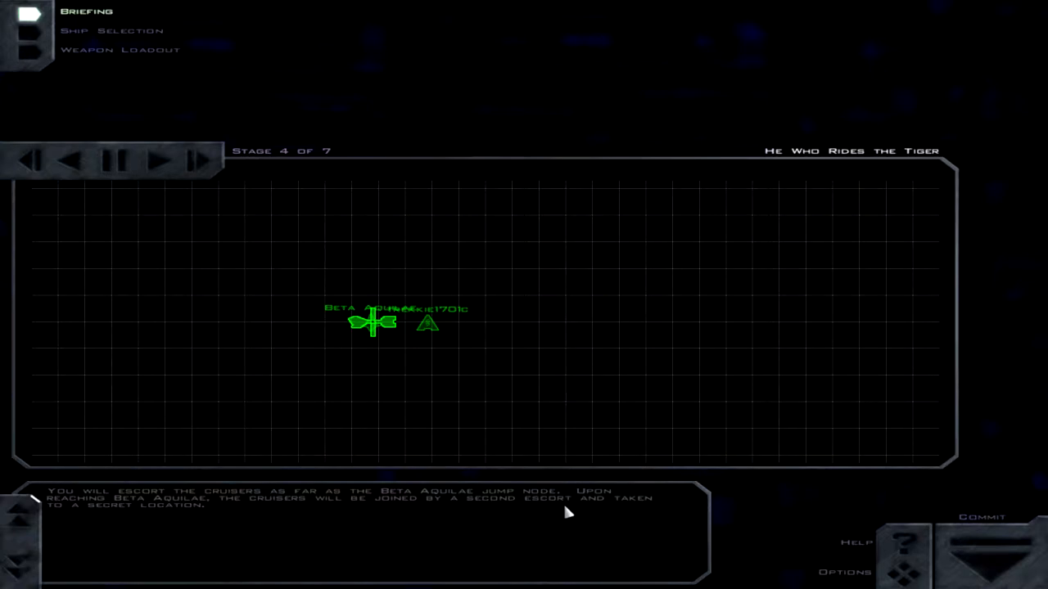
mouse_move(72, 112)
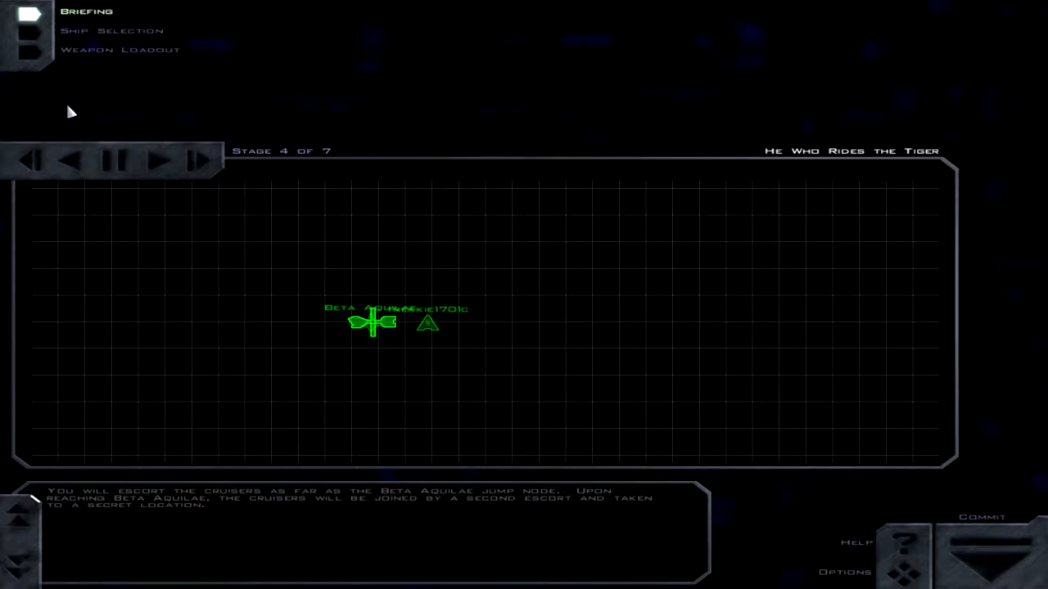
click(161, 161)
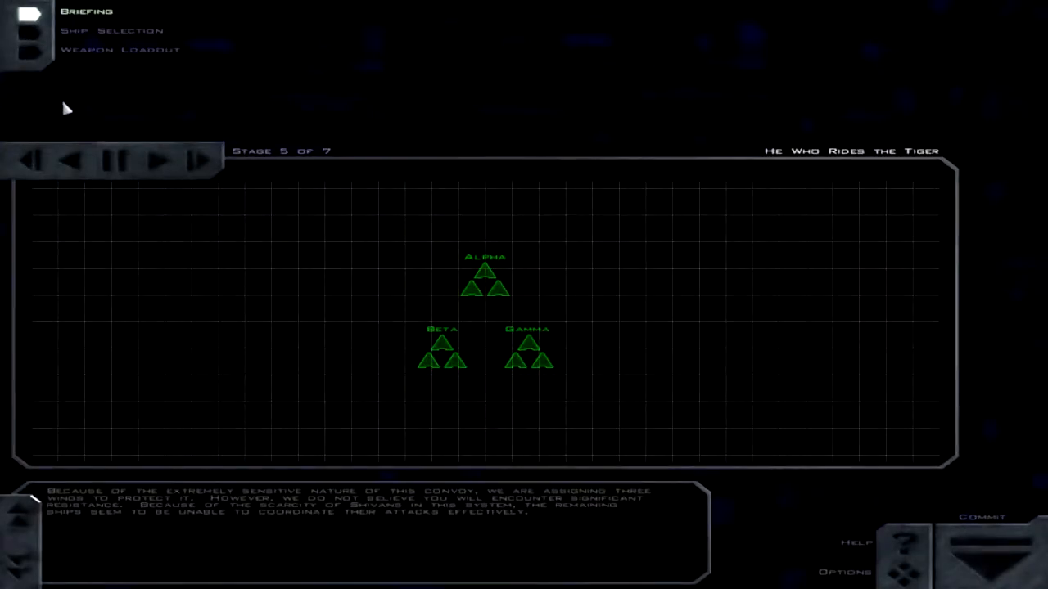
mouse_move(200, 228)
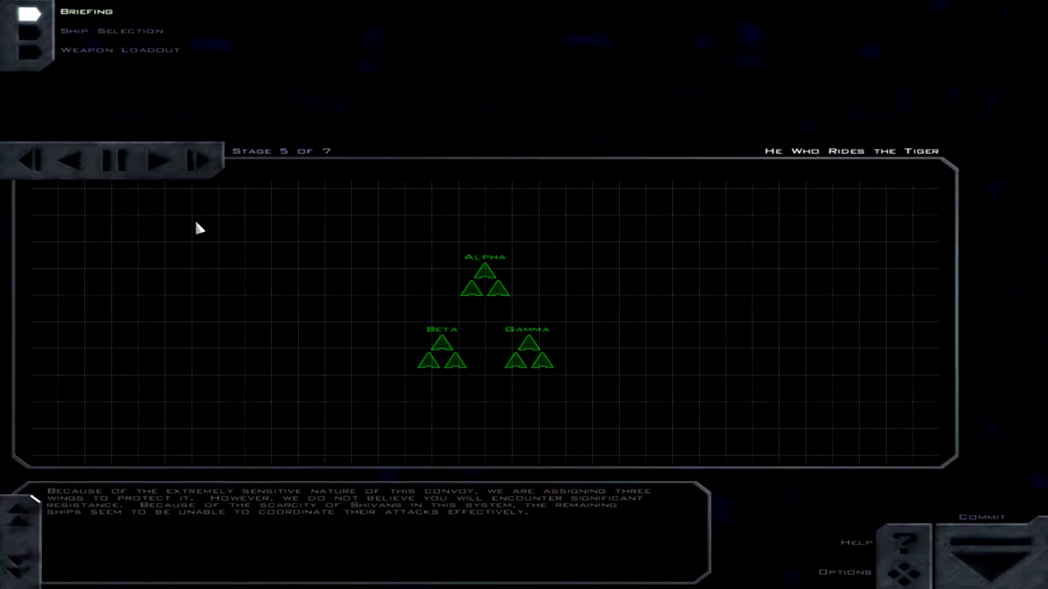
mouse_move(206, 222)
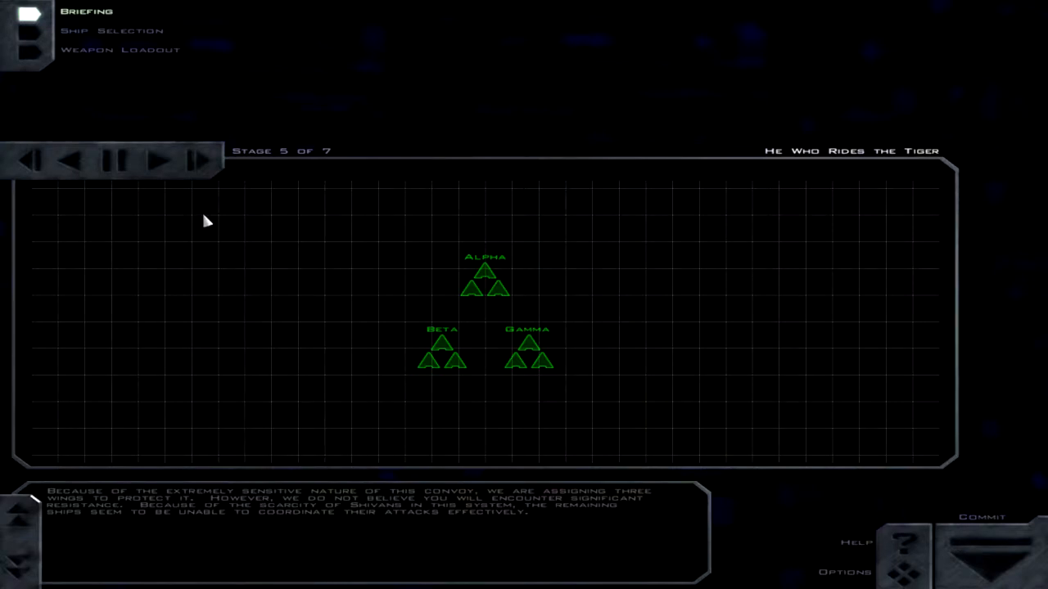
mouse_move(218, 276)
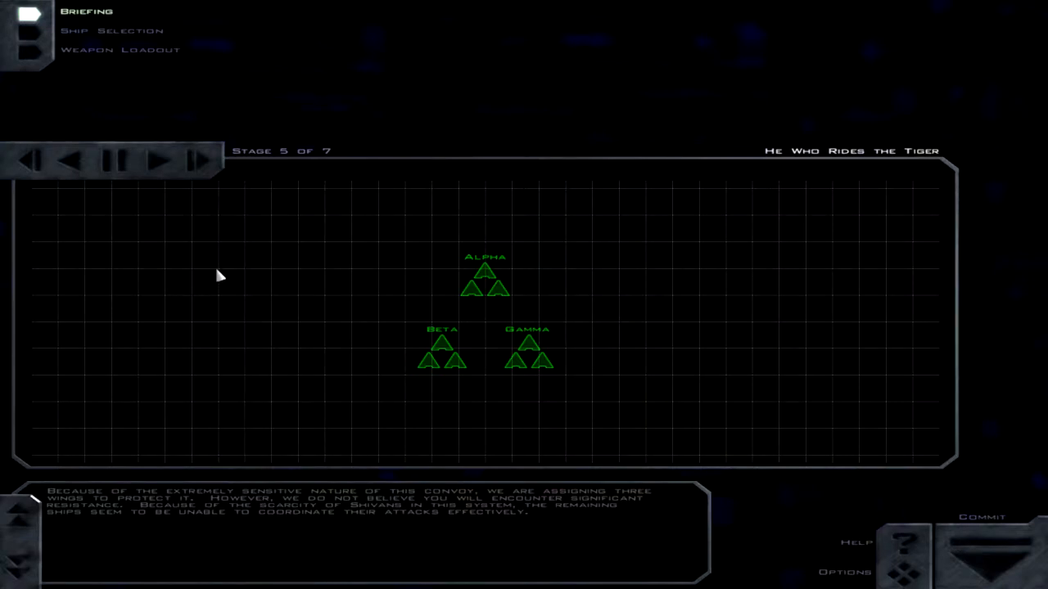
mouse_move(223, 286)
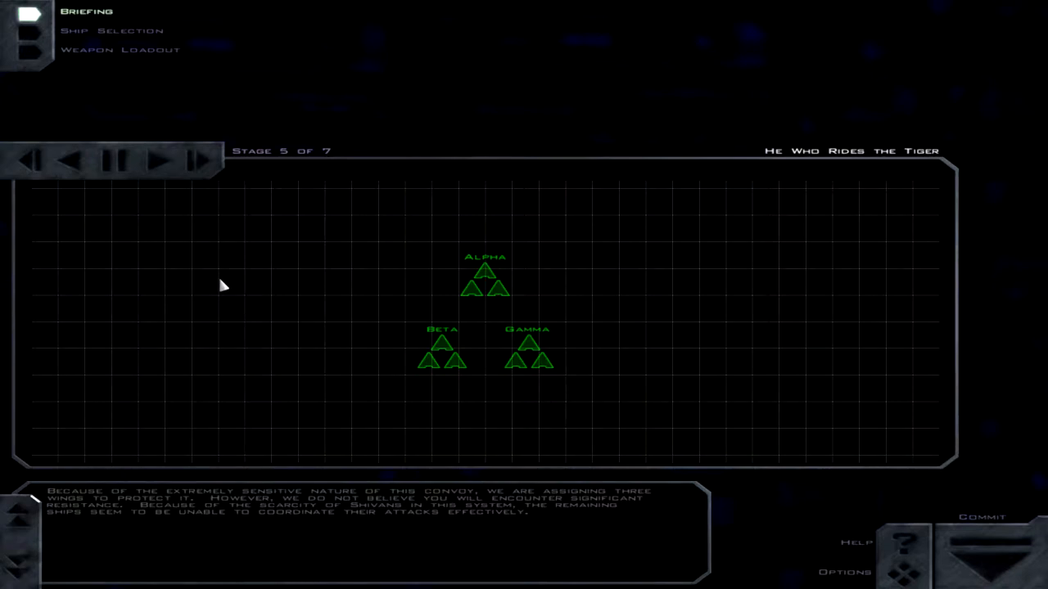
mouse_move(490, 288)
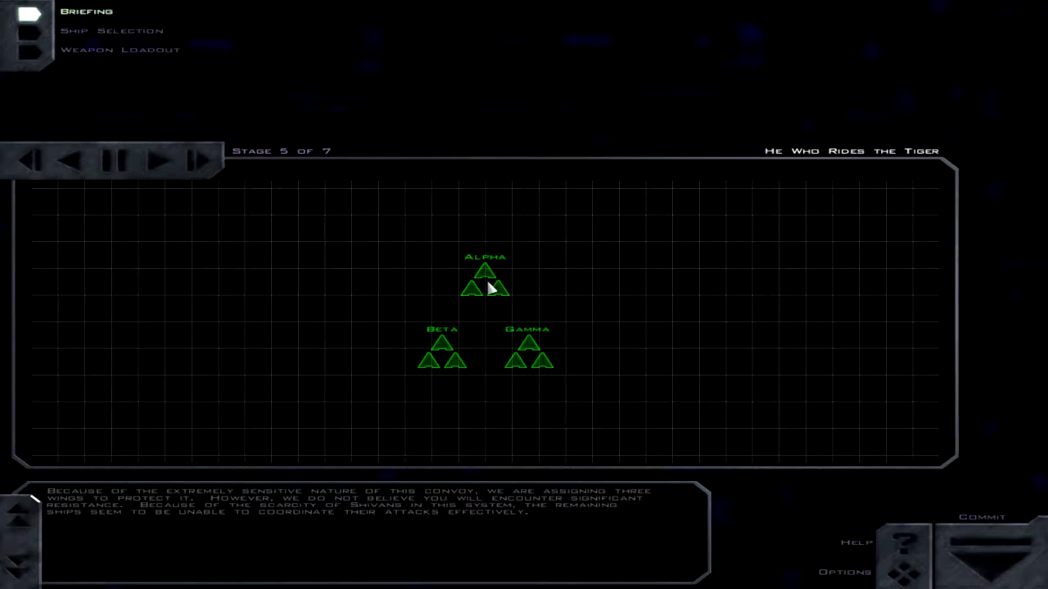
Advance to the final Primary Objectives stage, then open the Ship Selection screen.
click(162, 159)
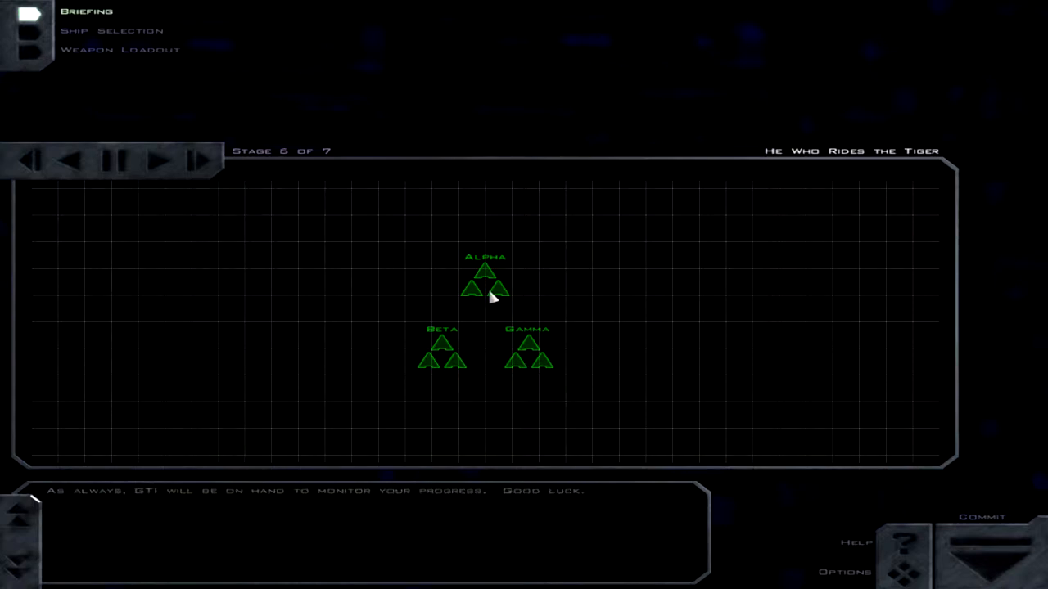
mouse_move(524, 359)
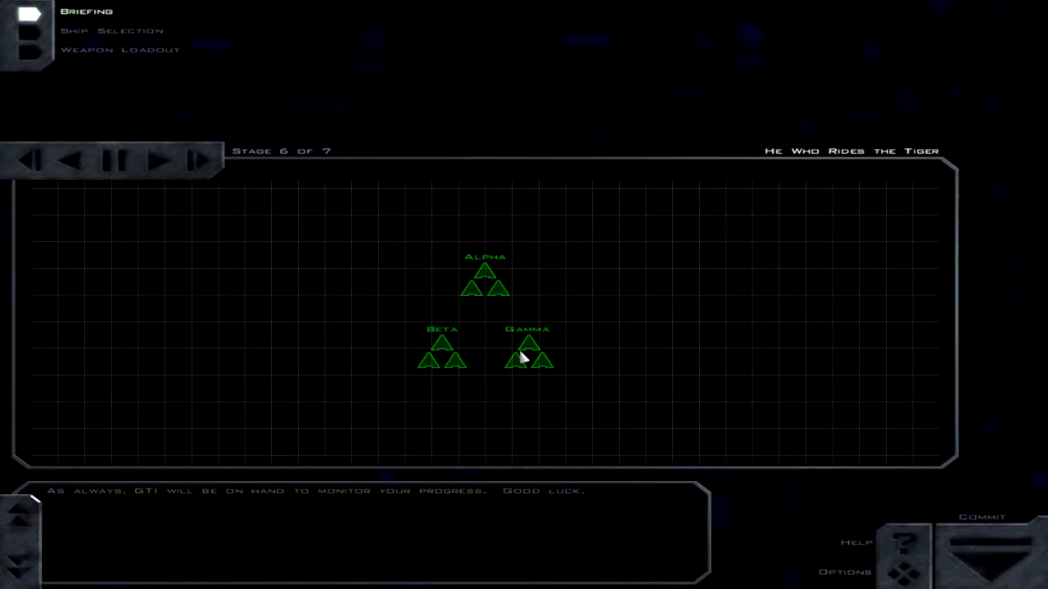
mouse_move(125, 70)
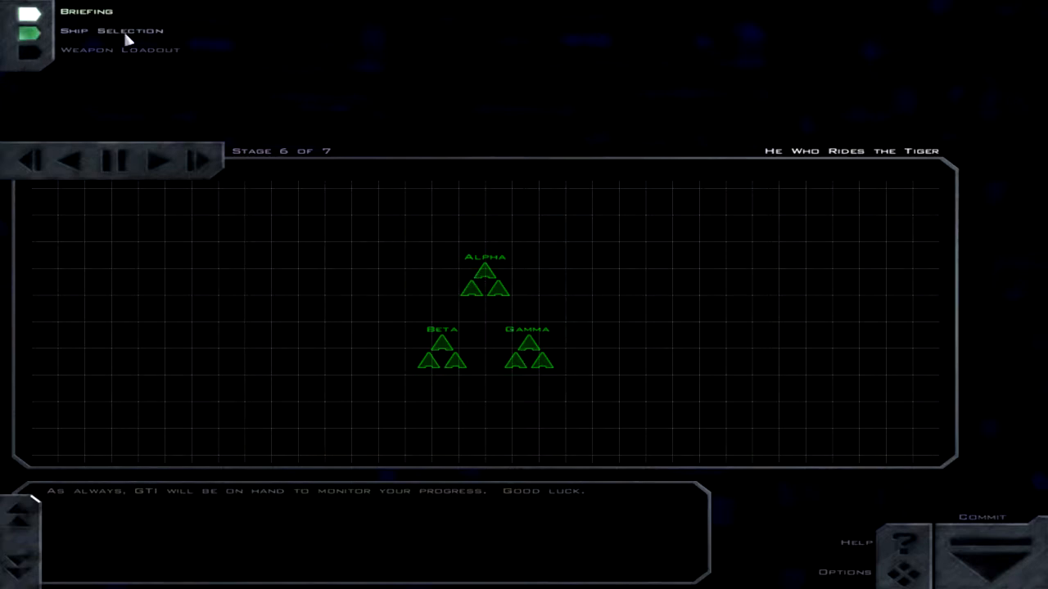
click(196, 160)
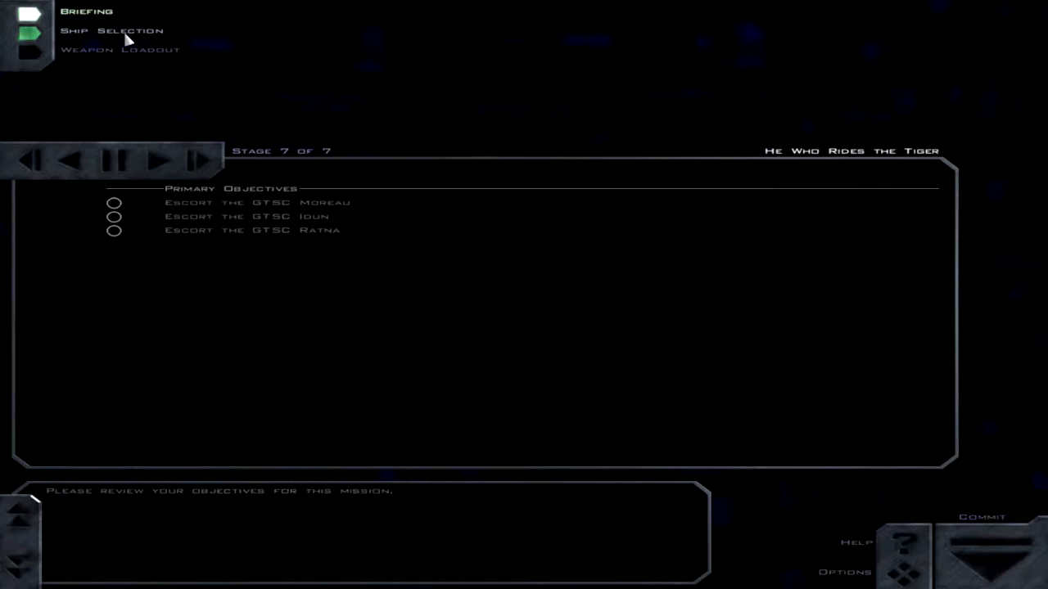
click(110, 31)
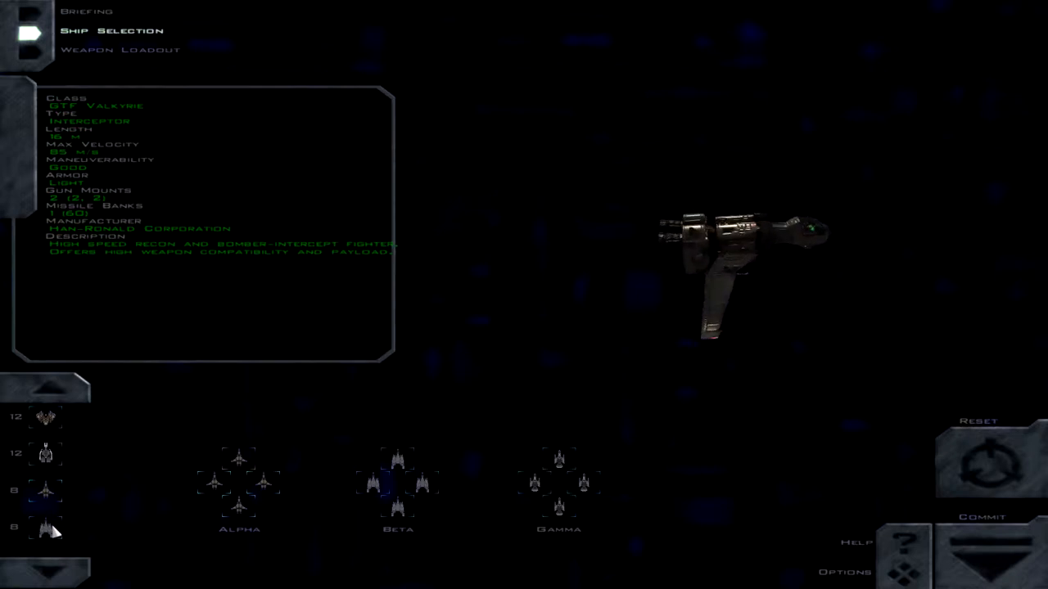
View the GTF Hercules heavy assault fighter's stats, then launch the mission.
click(46, 530)
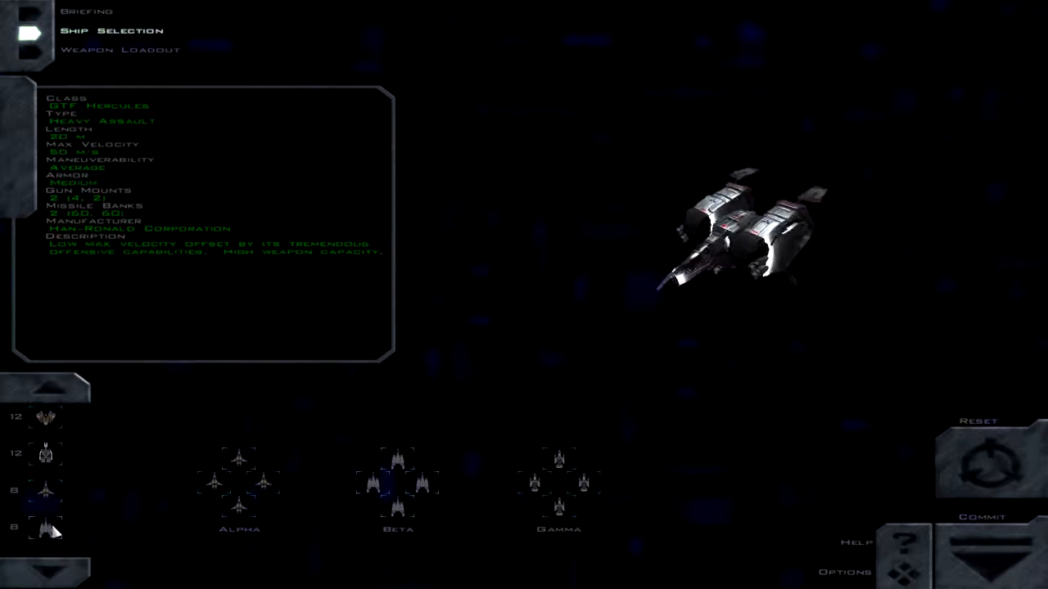
click(121, 49)
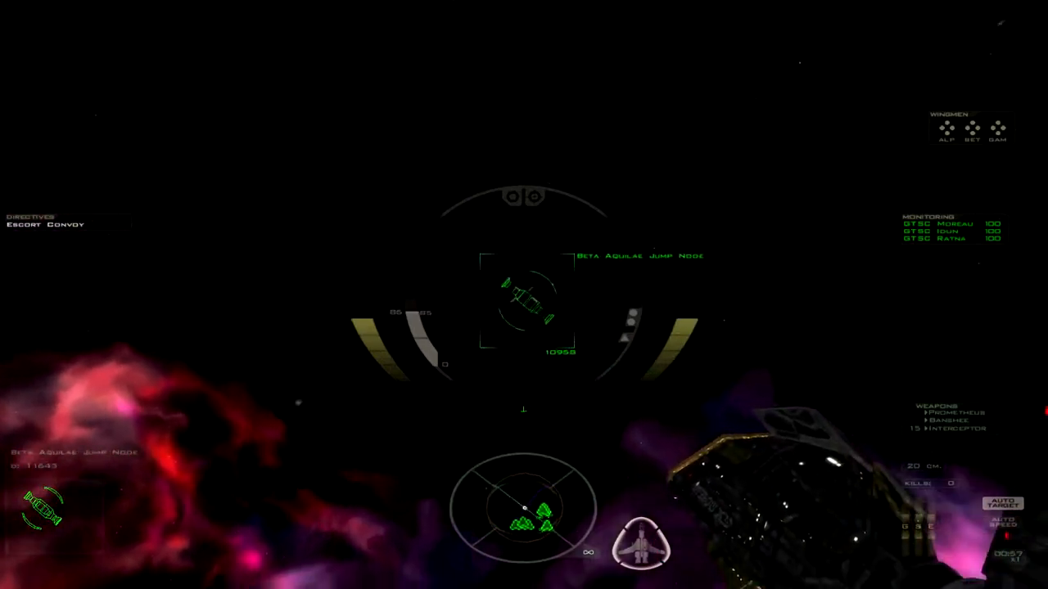
mouse_move(524, 294)
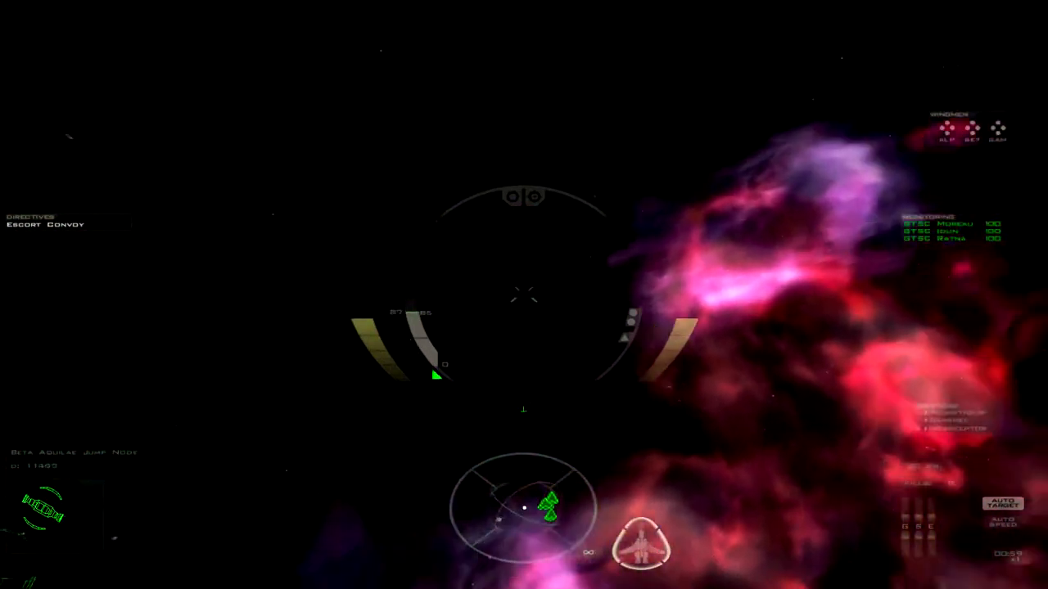